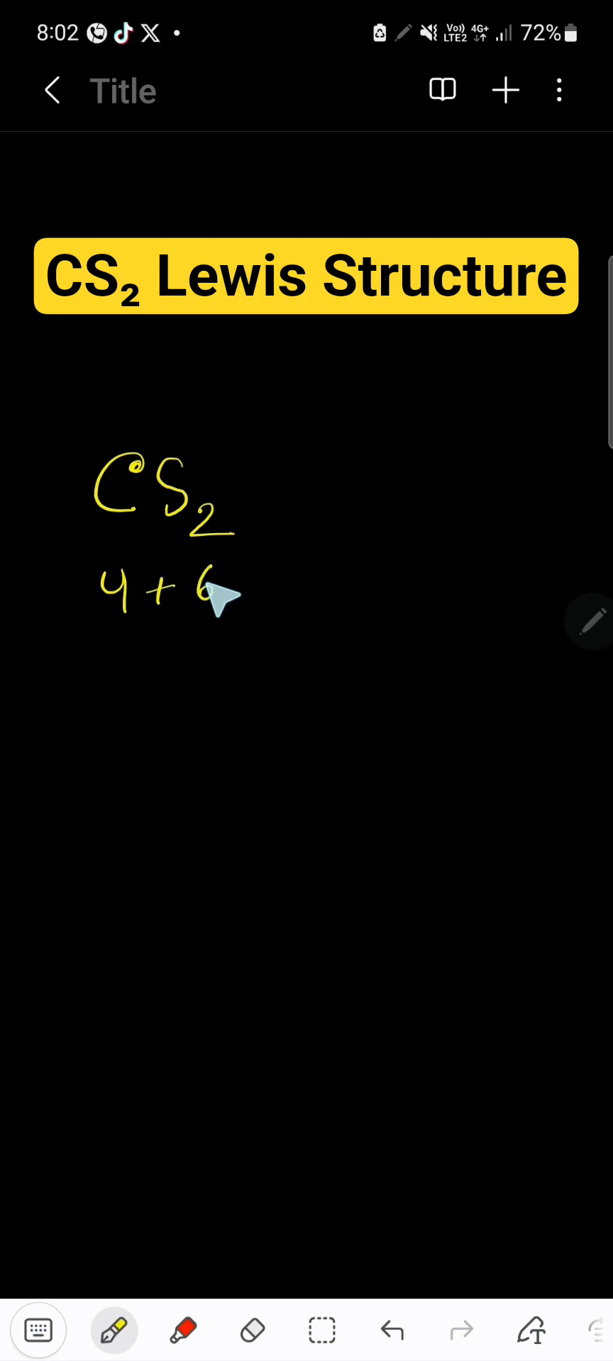
pyautogui.moveTo(224, 603)
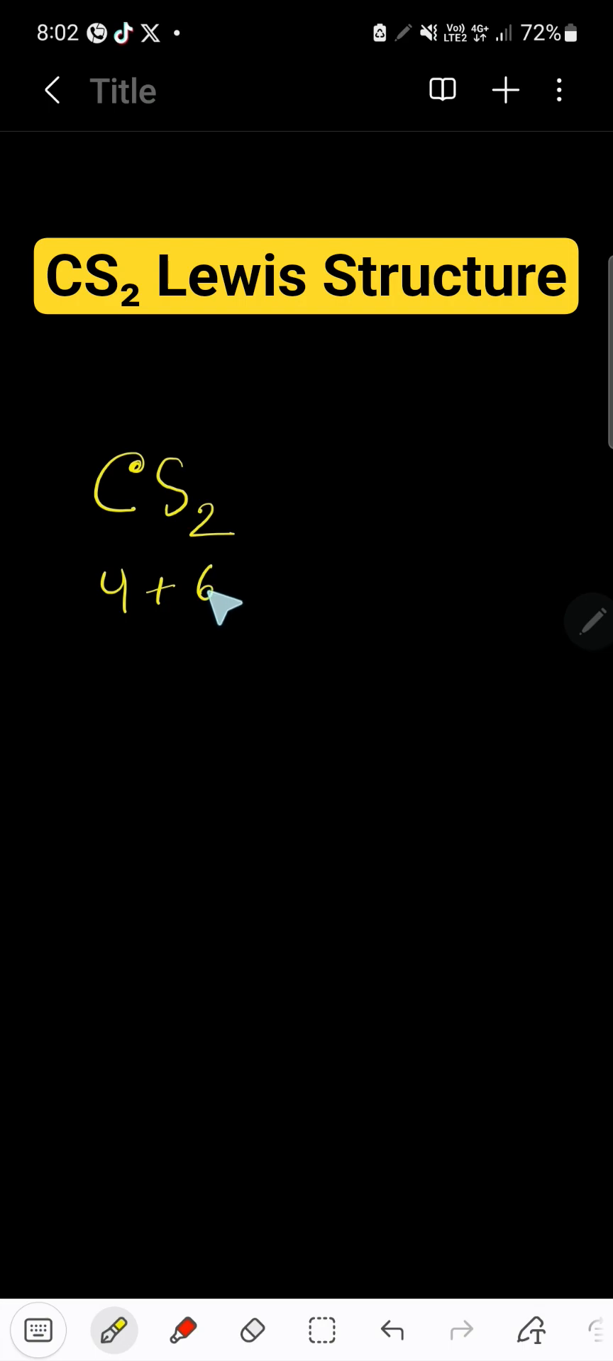
# Write '4 + 6(2) = 4 + 12 = 16 V.E.' in yellow under CS2.
pyautogui.moveTo(217, 595); pyautogui.dragTo(251, 595)
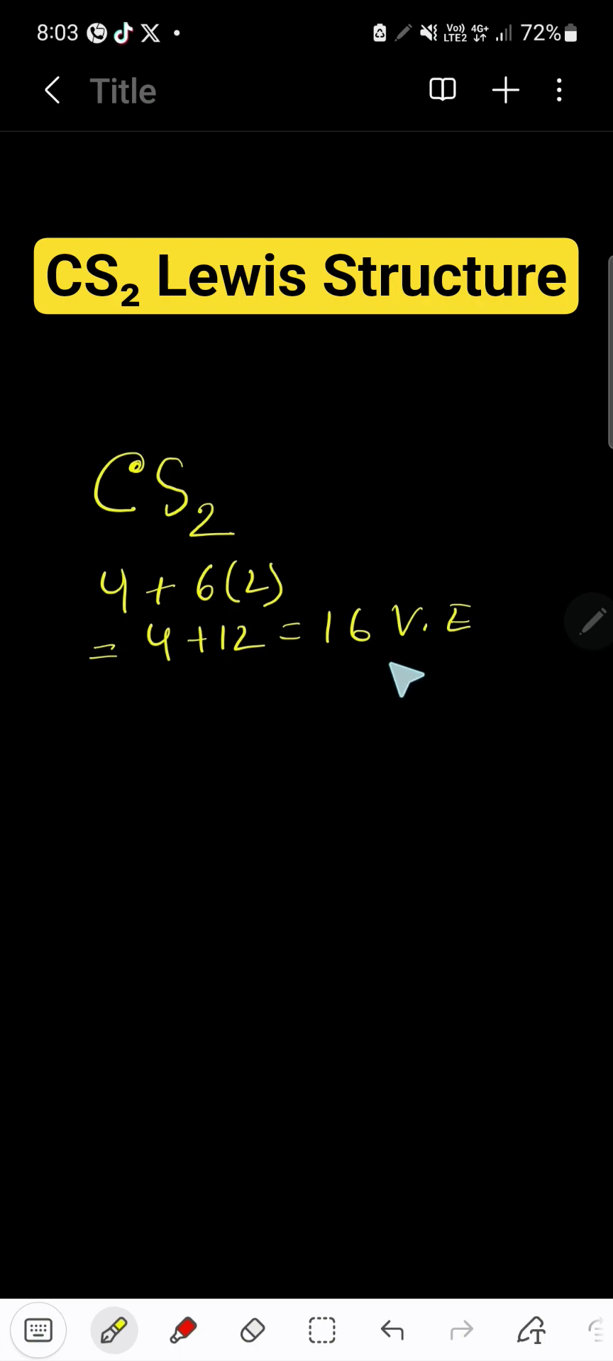
pyautogui.moveTo(201, 561)
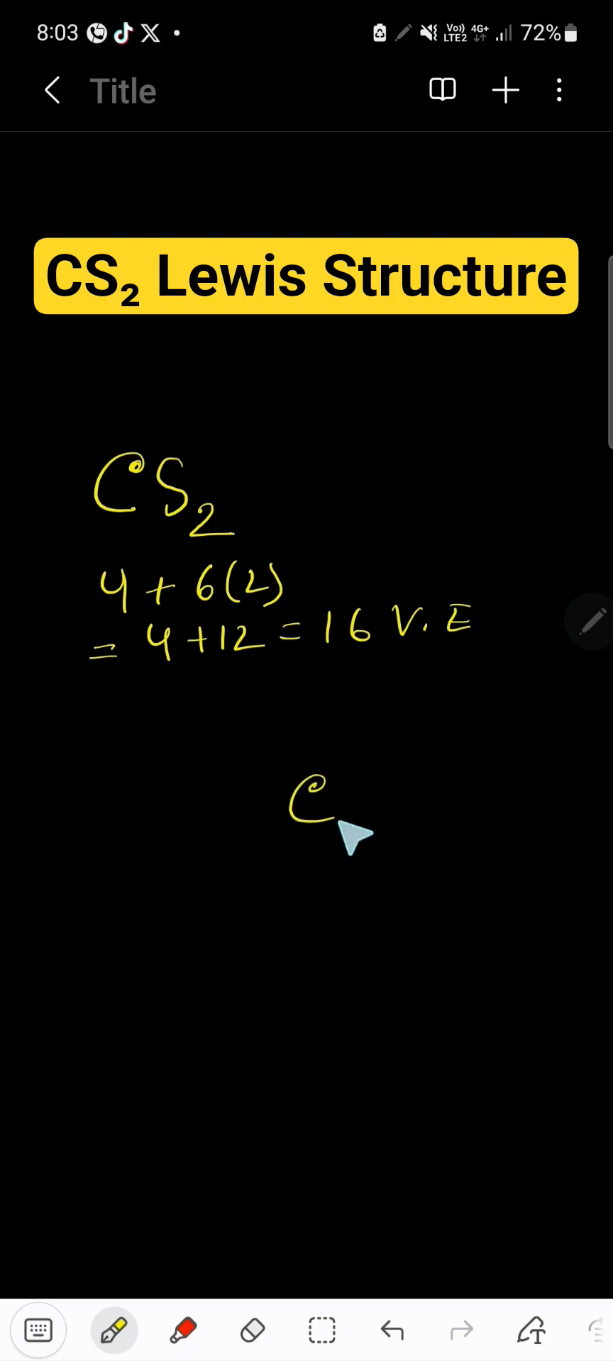
# Handwrite the two sulfur symbols on either side of the central C.
pyautogui.moveTo(399, 781); pyautogui.dragTo(426, 816)
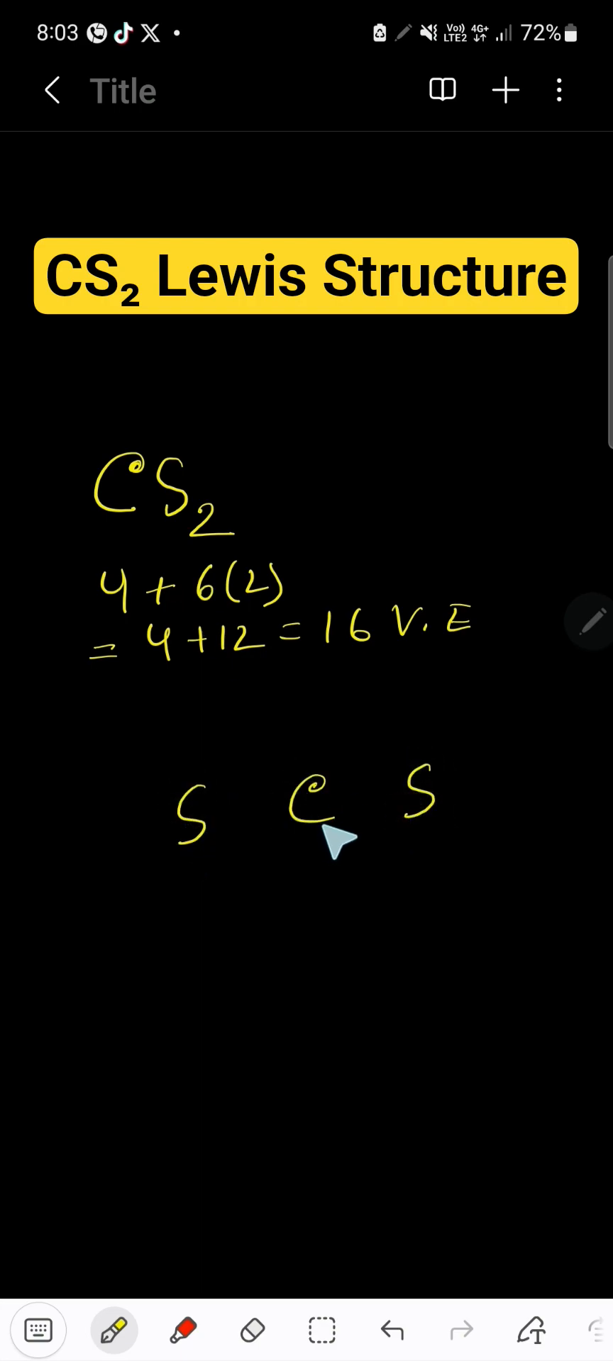
pyautogui.moveTo(318, 853)
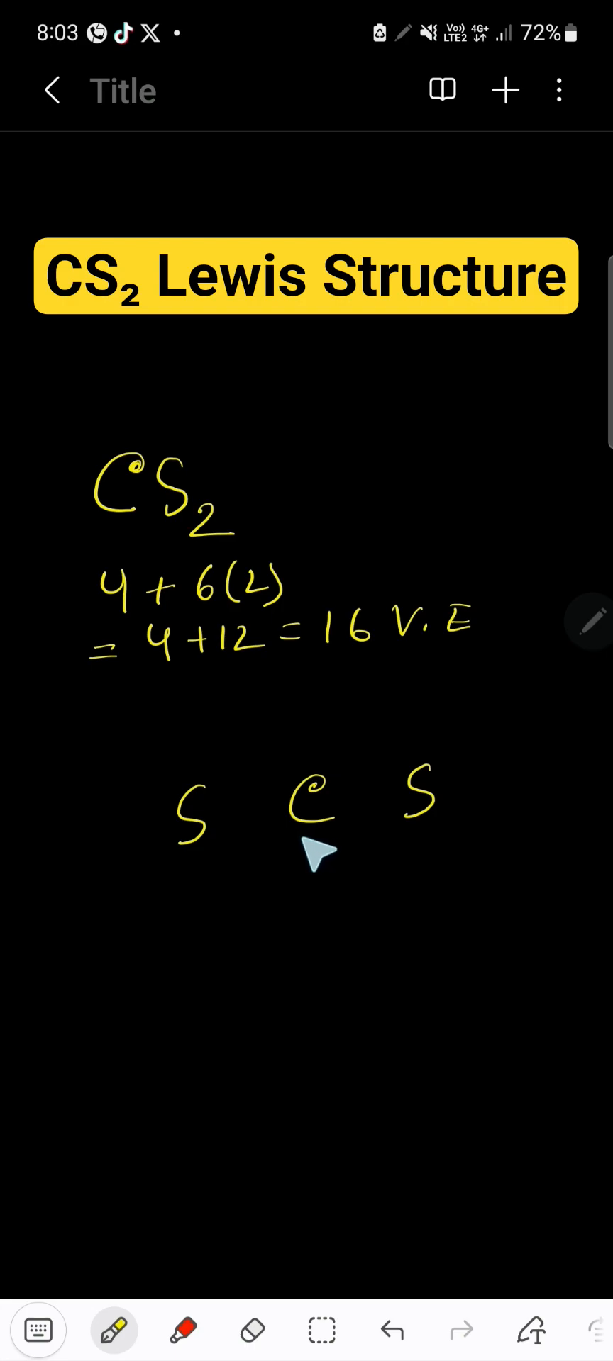
pyautogui.moveTo(432, 816)
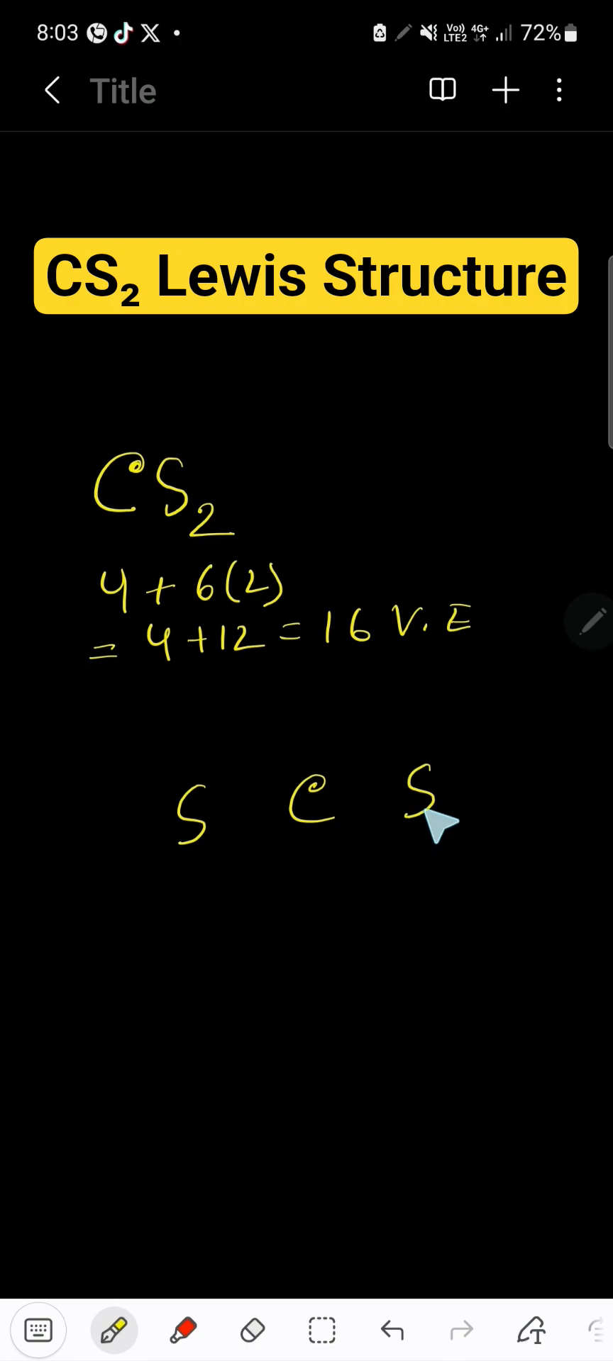
pyautogui.moveTo(269, 839)
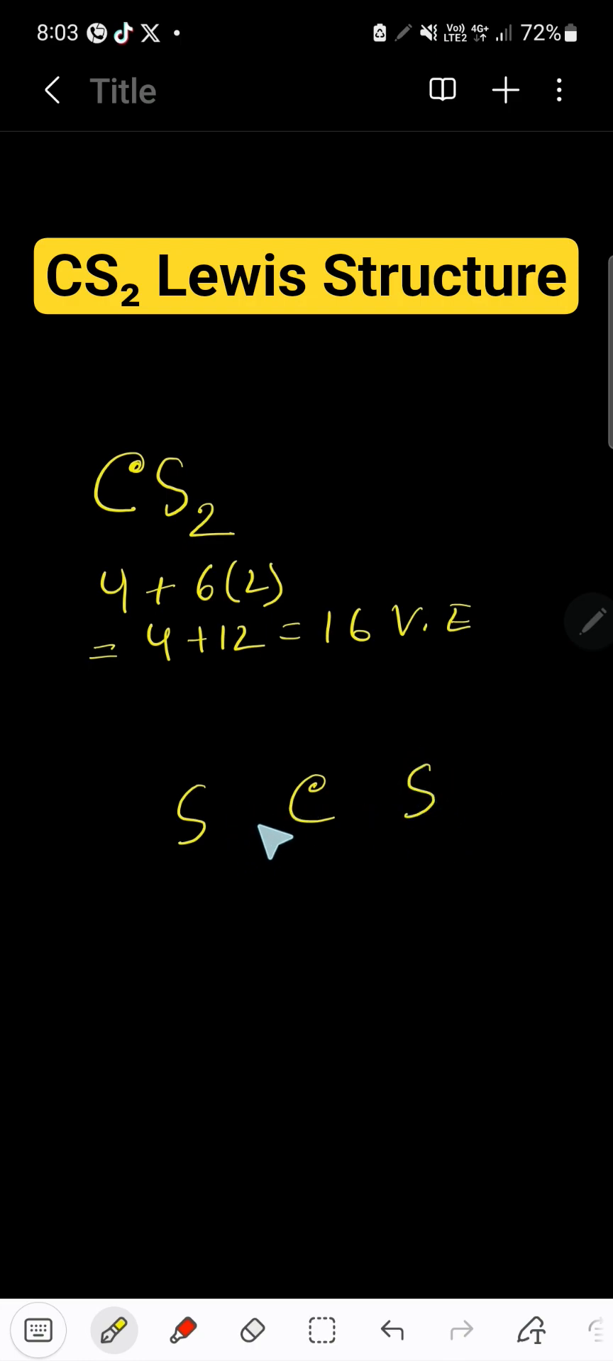
pyautogui.moveTo(473, 658)
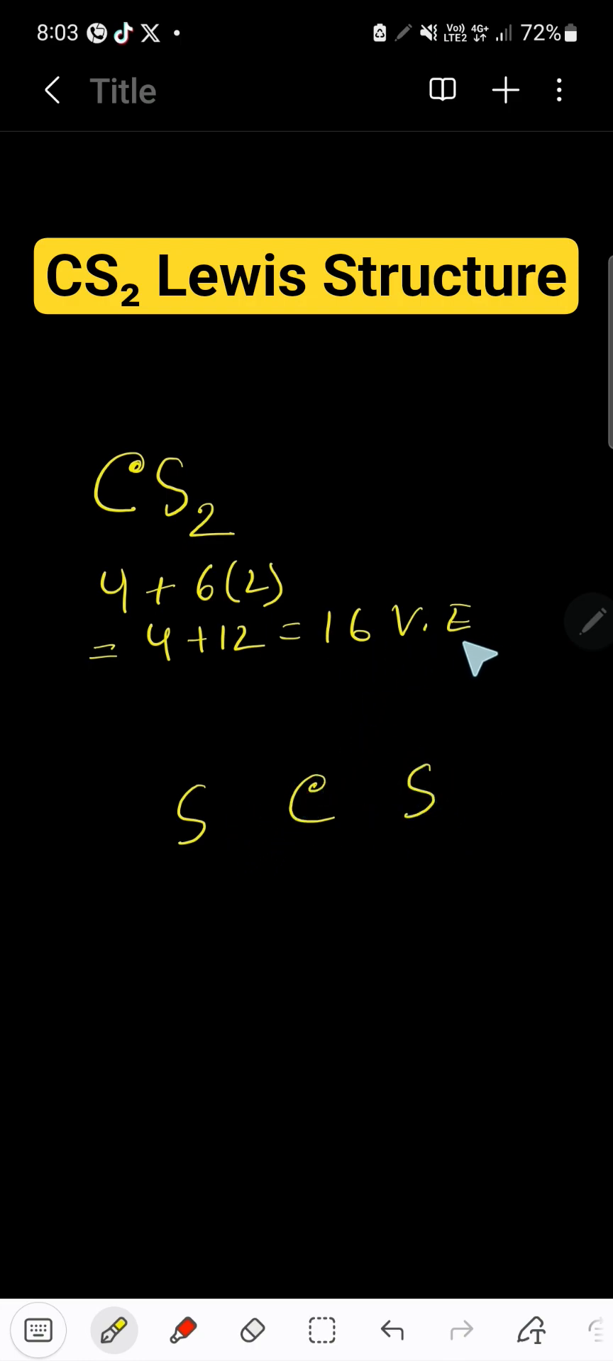
pyautogui.moveTo(368, 756)
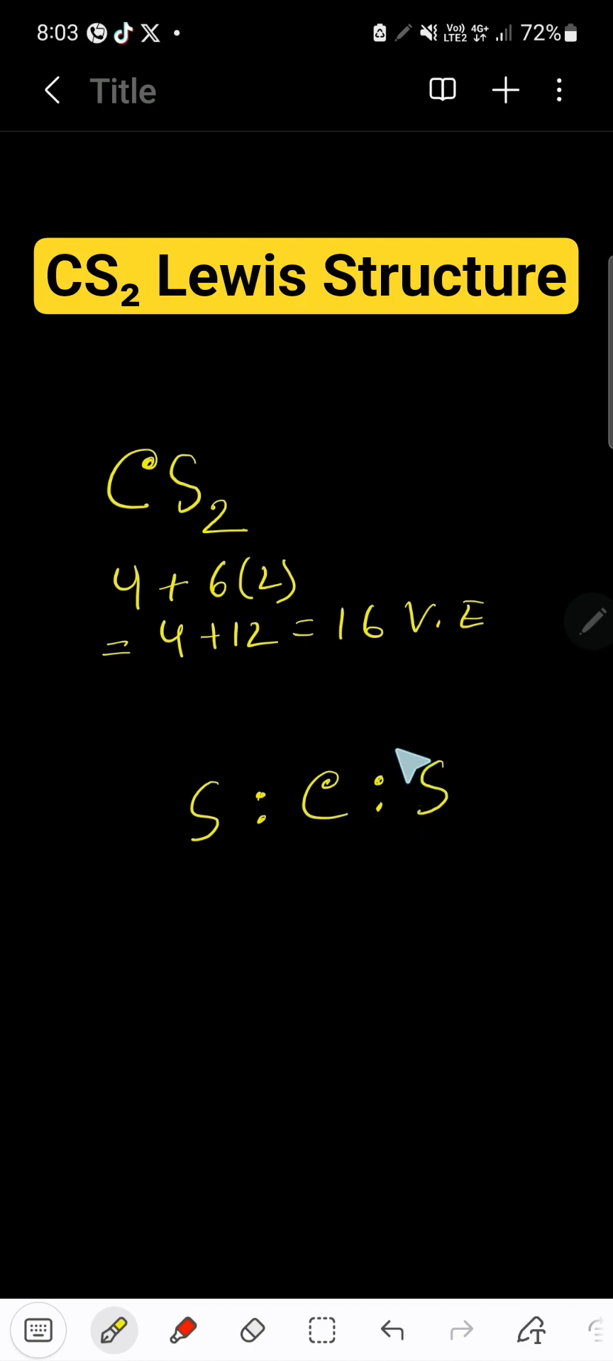
pyautogui.moveTo(436, 817)
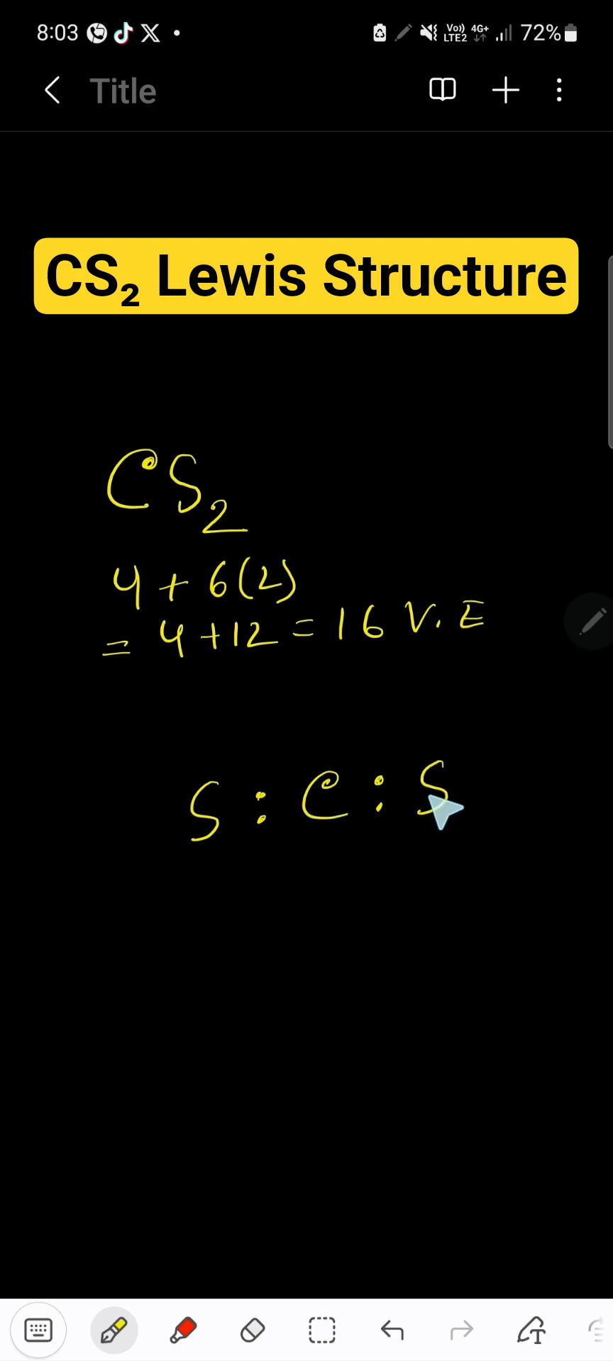
pyautogui.moveTo(408, 776)
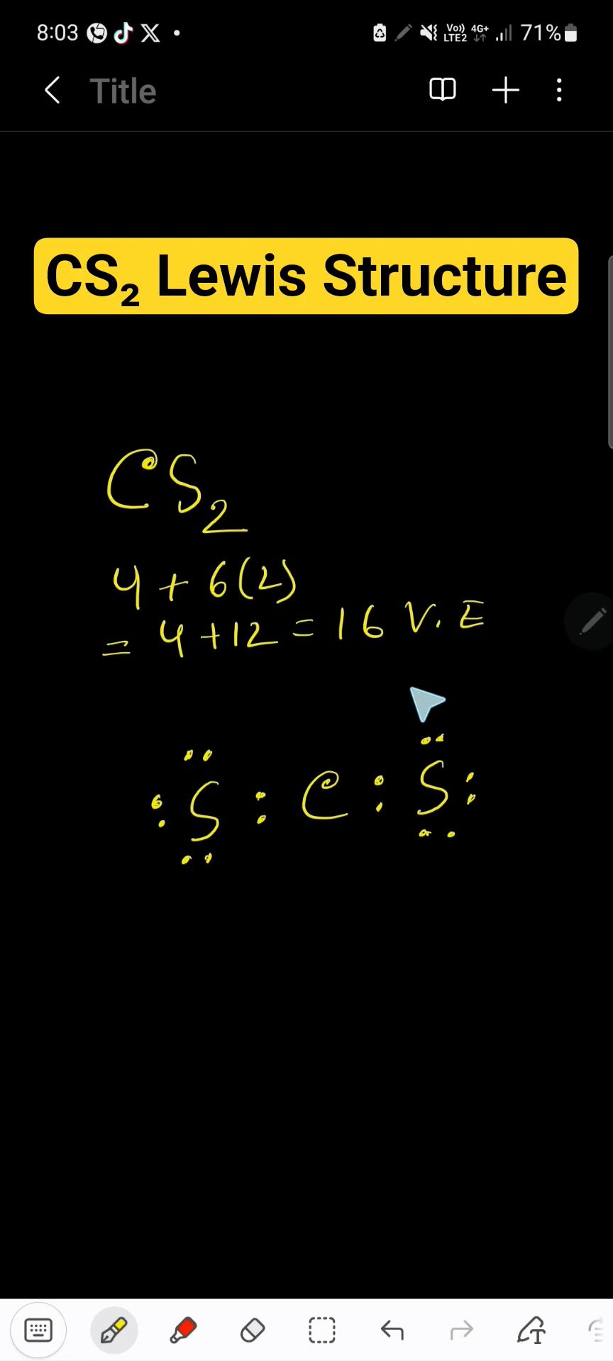
pyautogui.moveTo(360, 853)
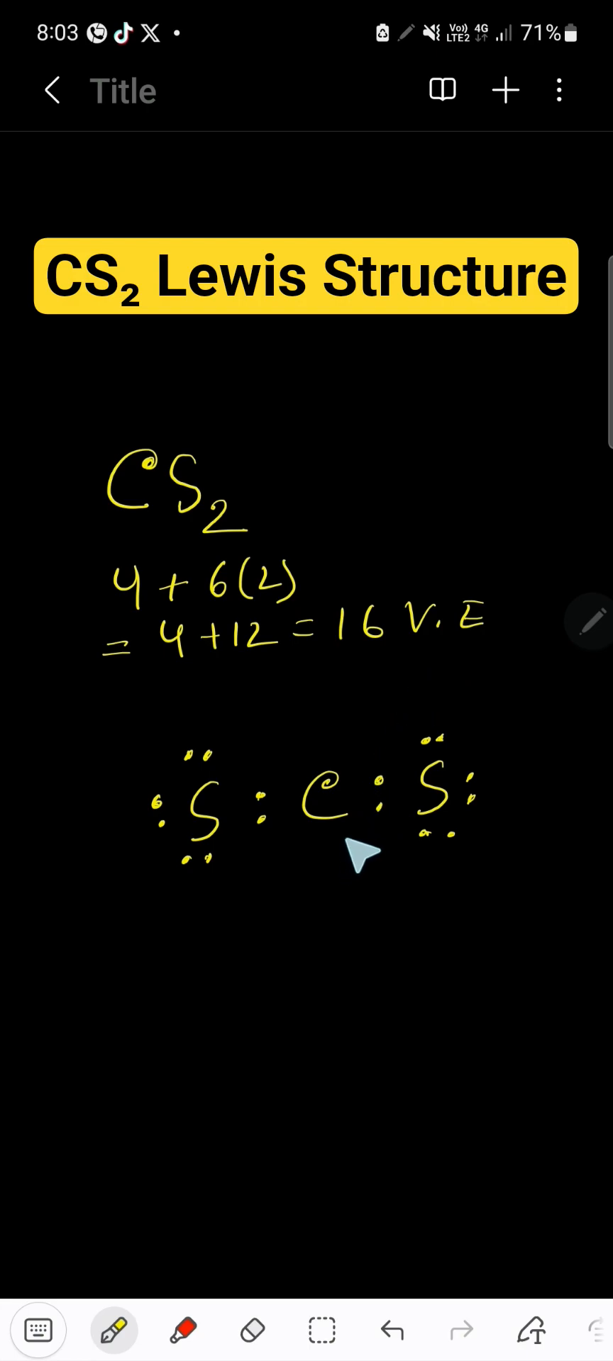
pyautogui.moveTo(317, 805)
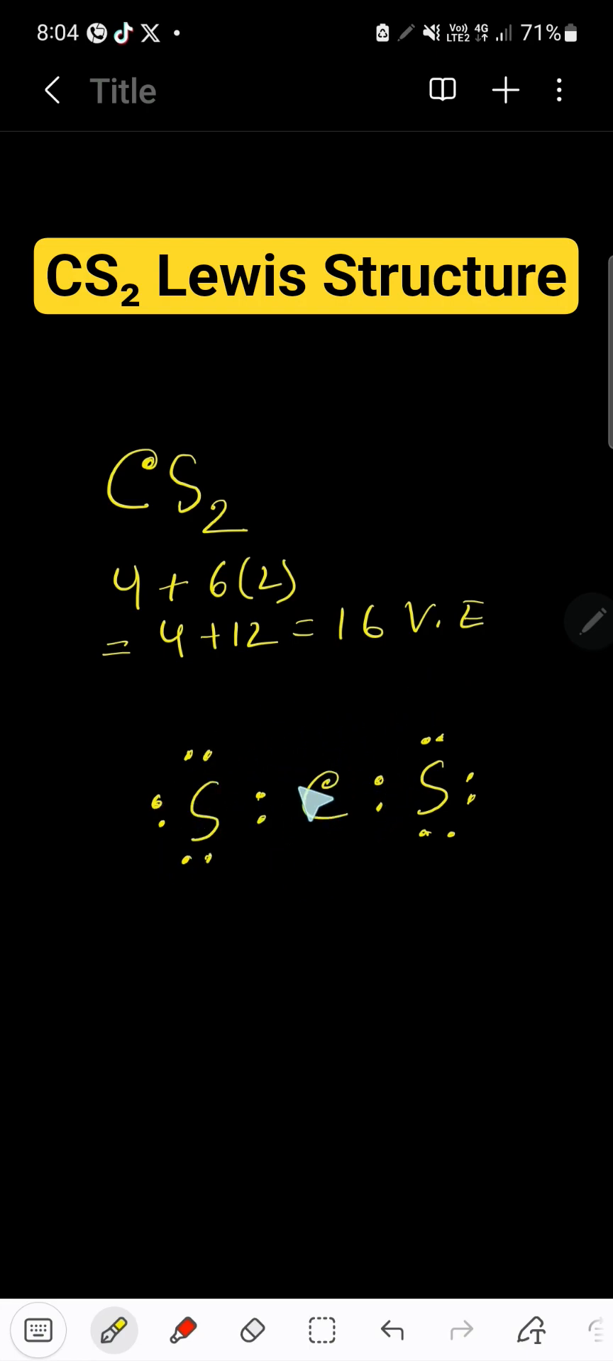
# Switch the pen to red ink for circling the octets.
pyautogui.click(182, 1331)
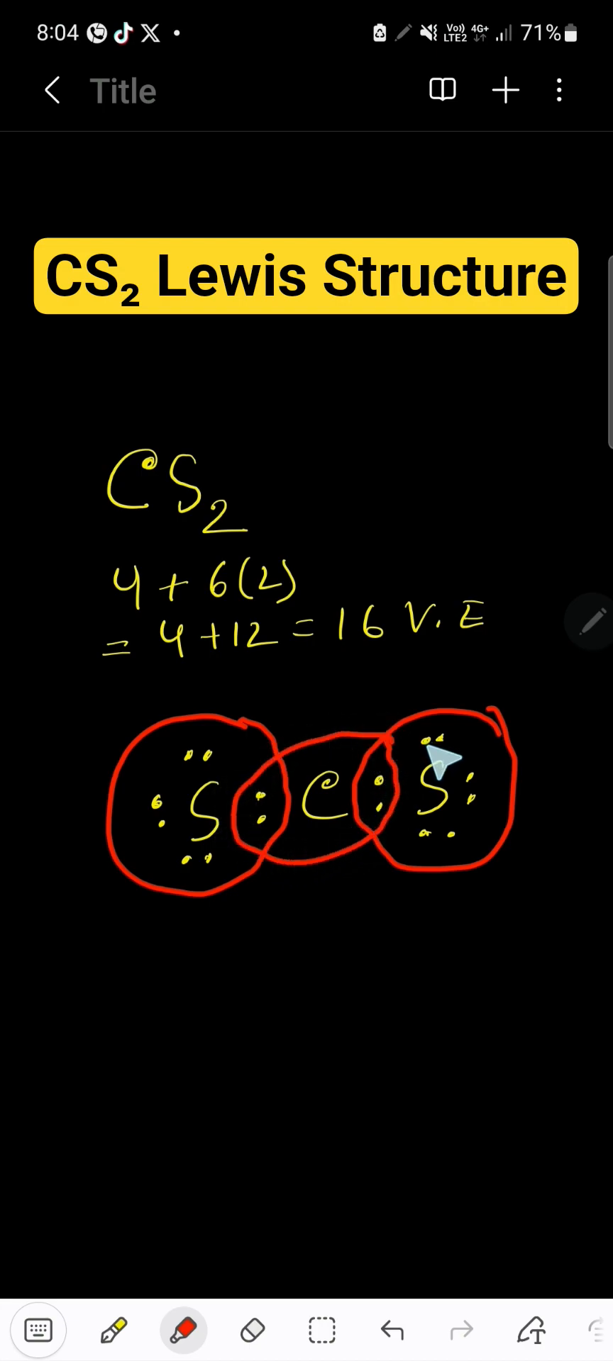
pyautogui.moveTo(187, 1176)
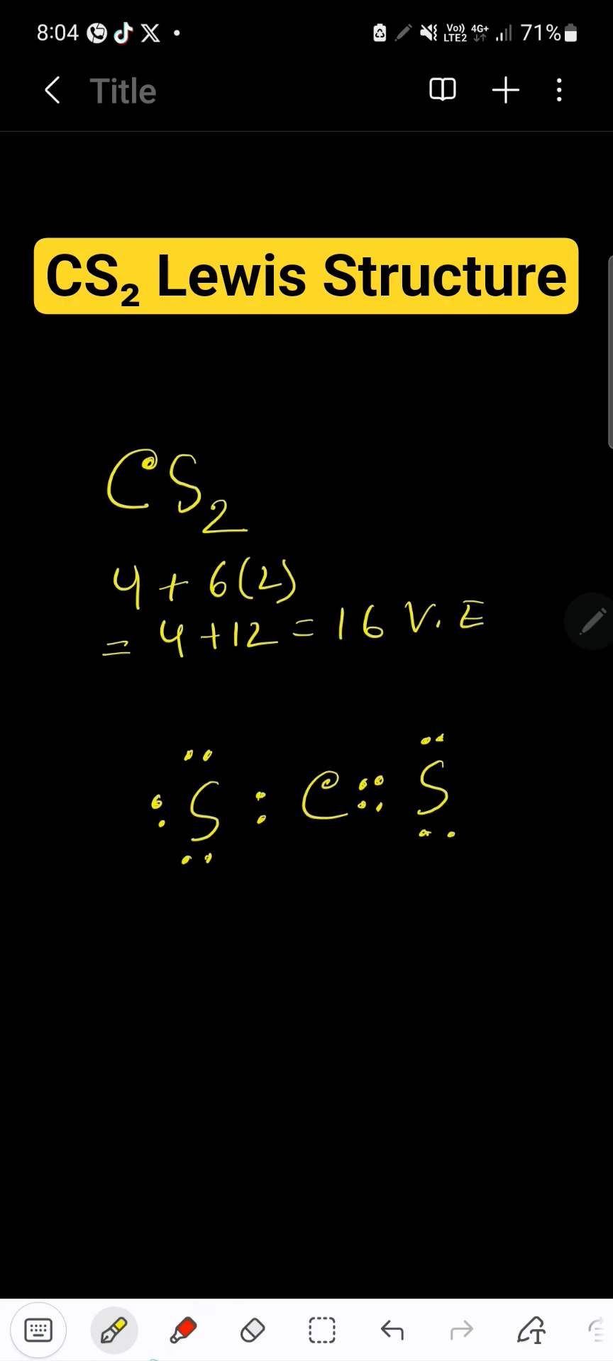
# Draw red loops around the right sulfur with its shared dots and around carbon.
pyautogui.moveTo(473, 755); pyautogui.dragTo(443, 868)
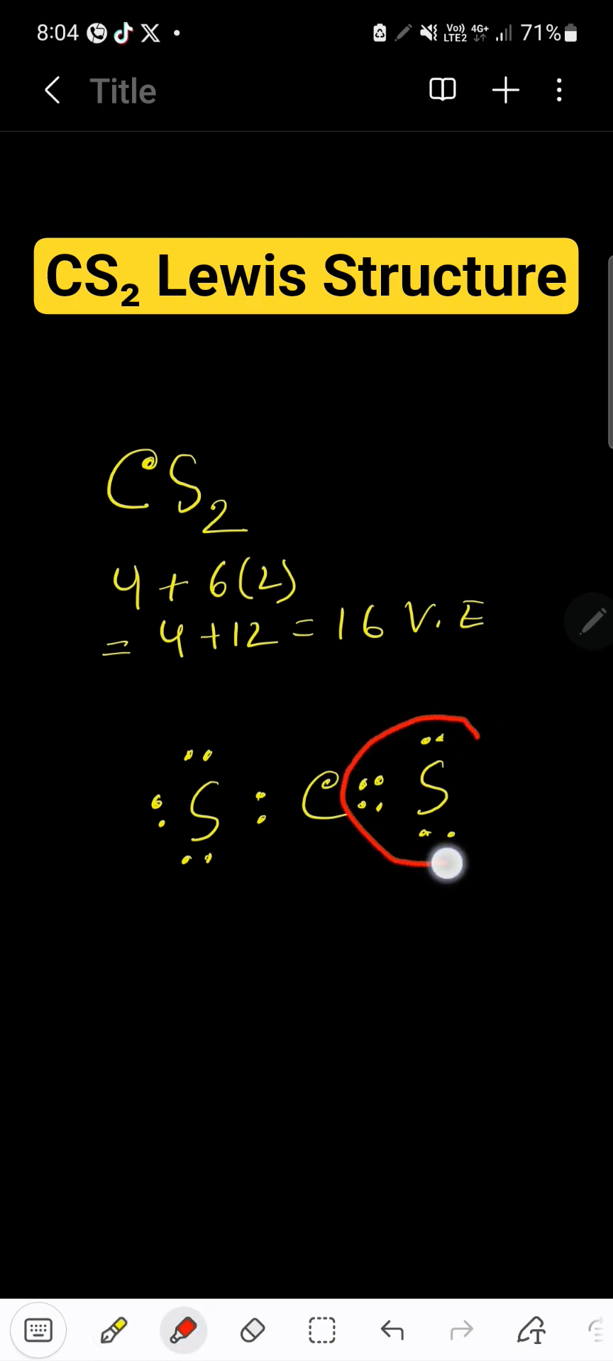
pyautogui.moveTo(451, 868); pyautogui.dragTo(243, 868)
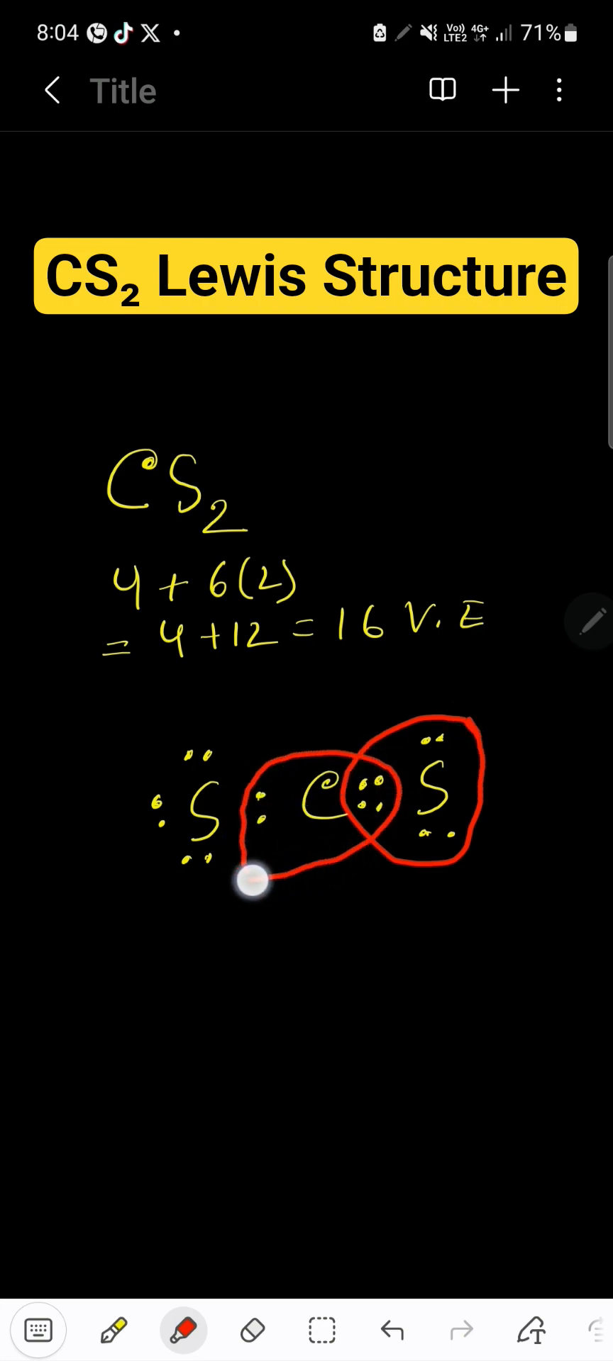
pyautogui.moveTo(252, 881); pyautogui.dragTo(329, 882)
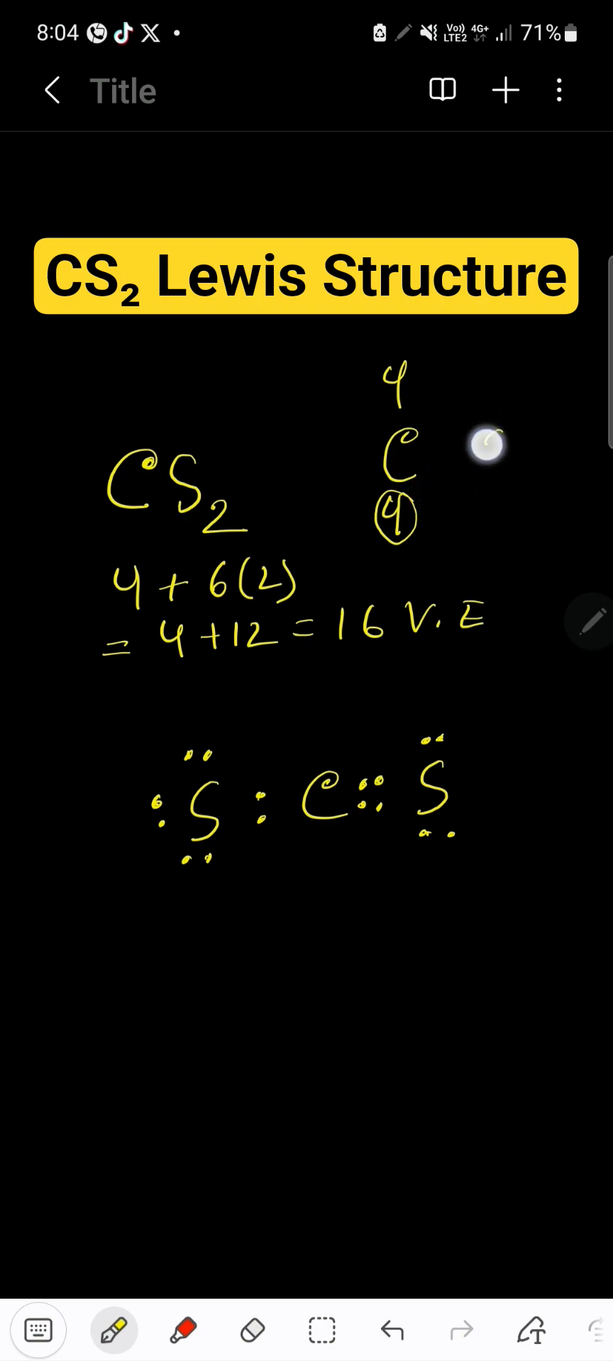
# Write sulfur with 6 above it beside the carbon note.
pyautogui.write('6S')
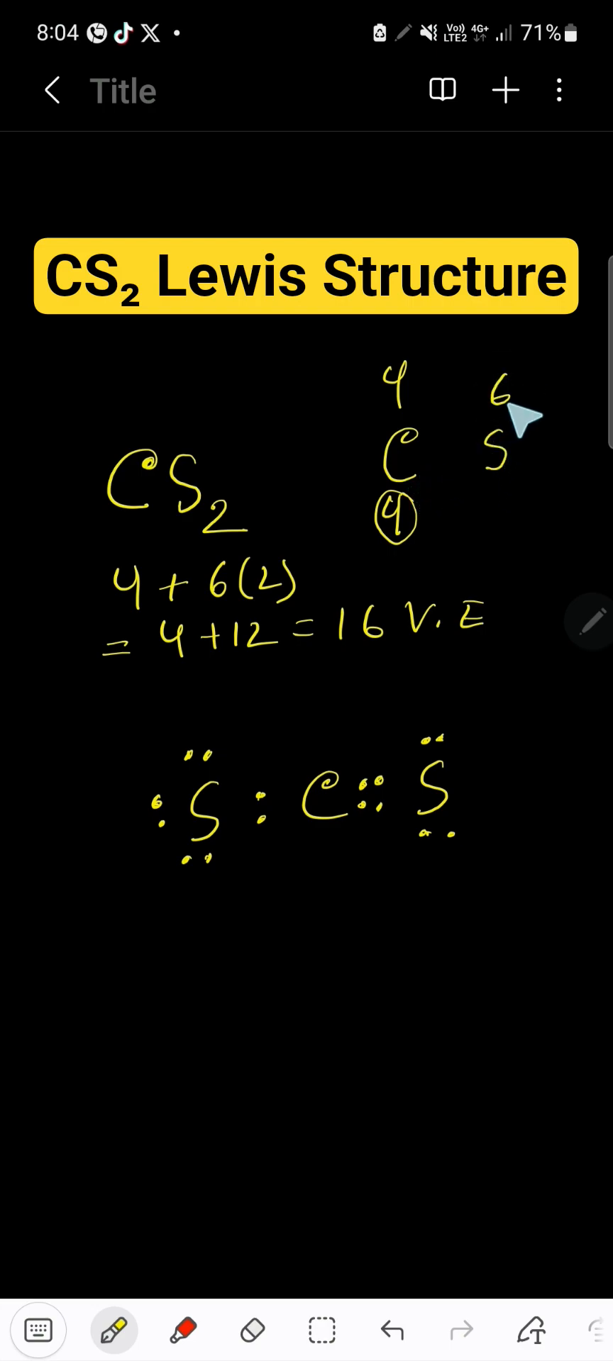
pyautogui.moveTo(513, 507)
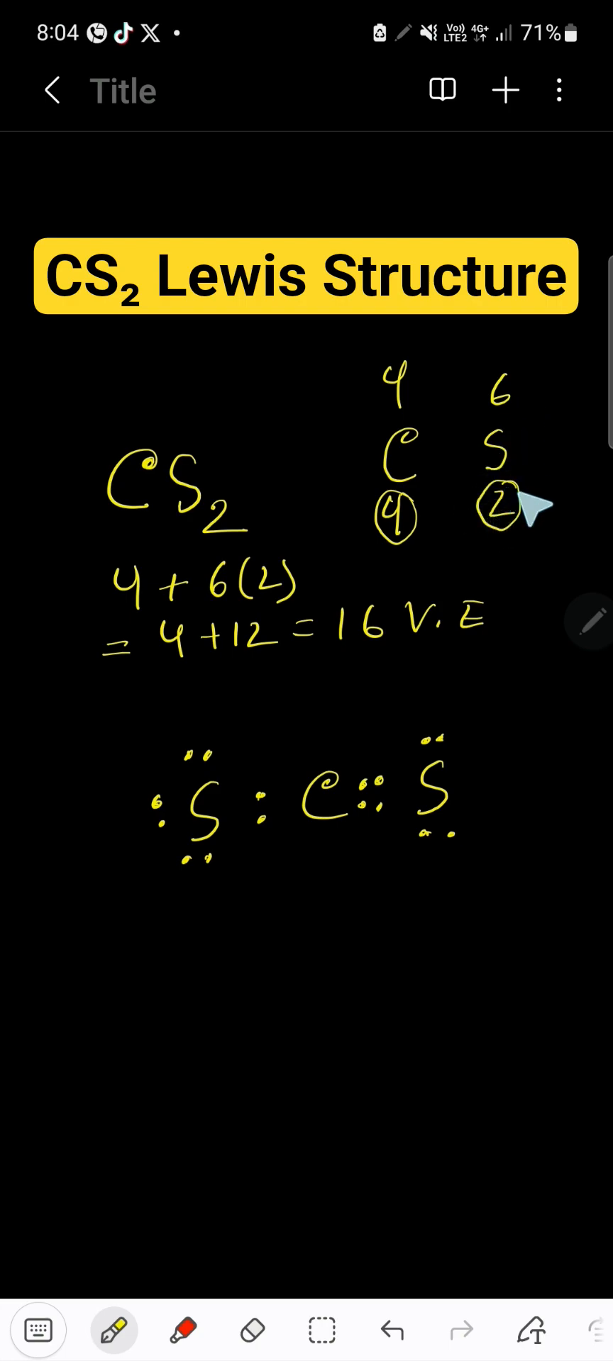
pyautogui.moveTo(527, 540)
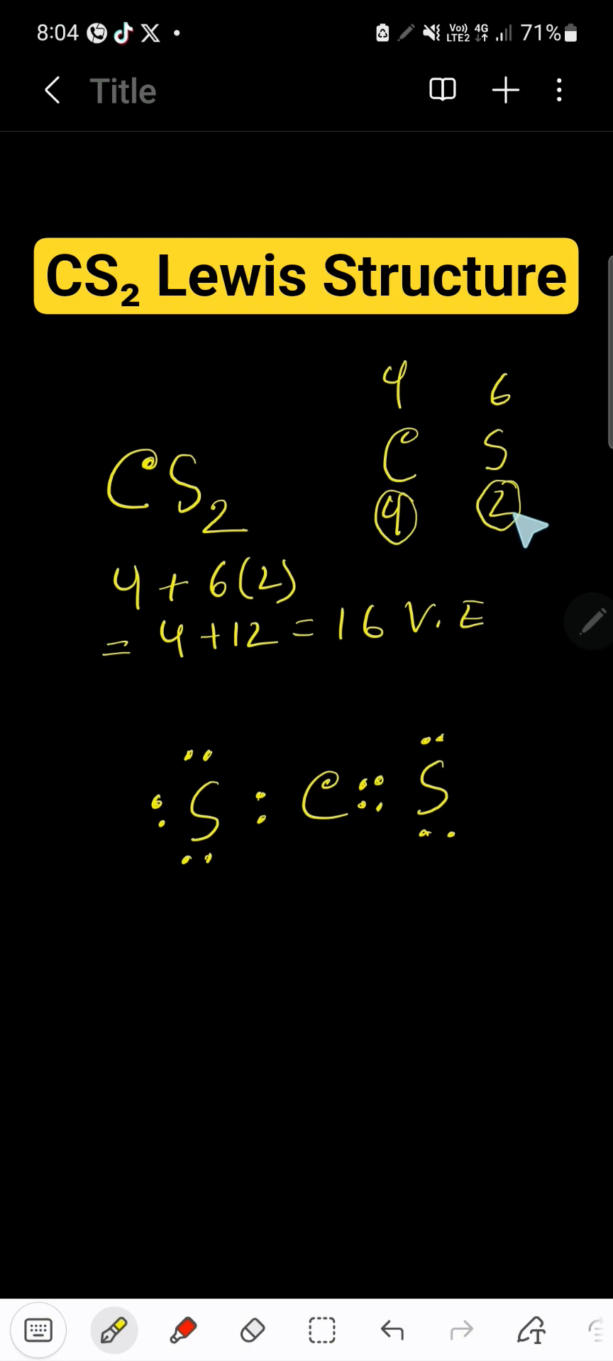
pyautogui.moveTo(410, 827)
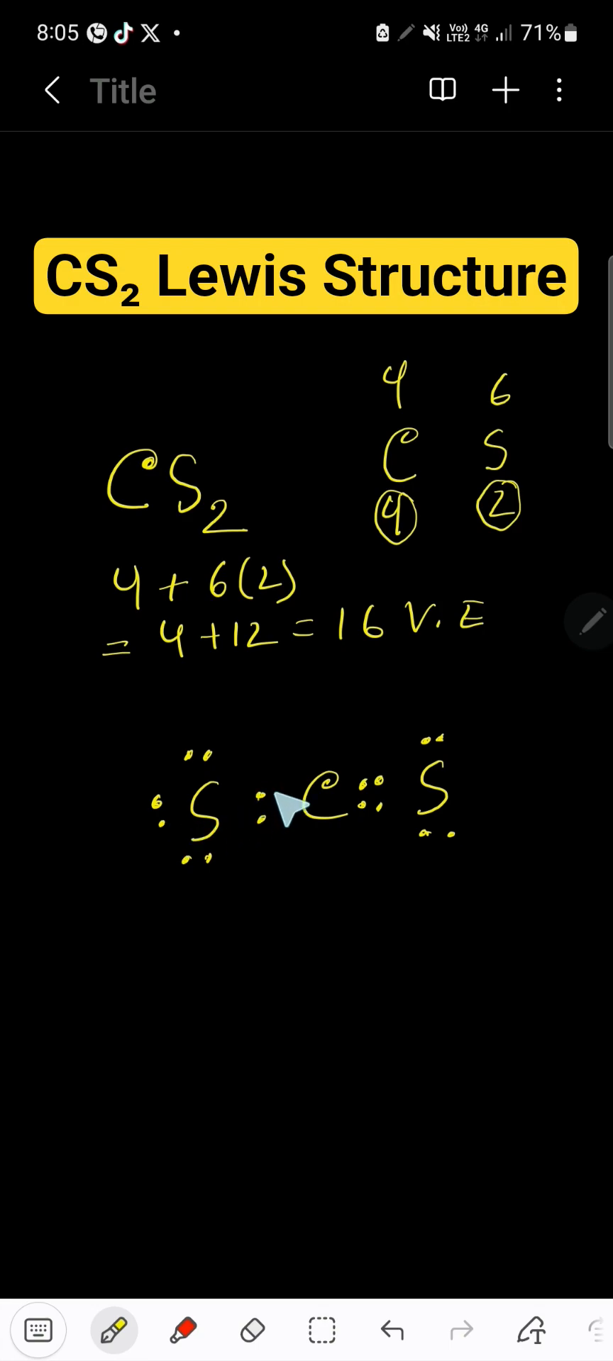
pyautogui.moveTo(153, 835)
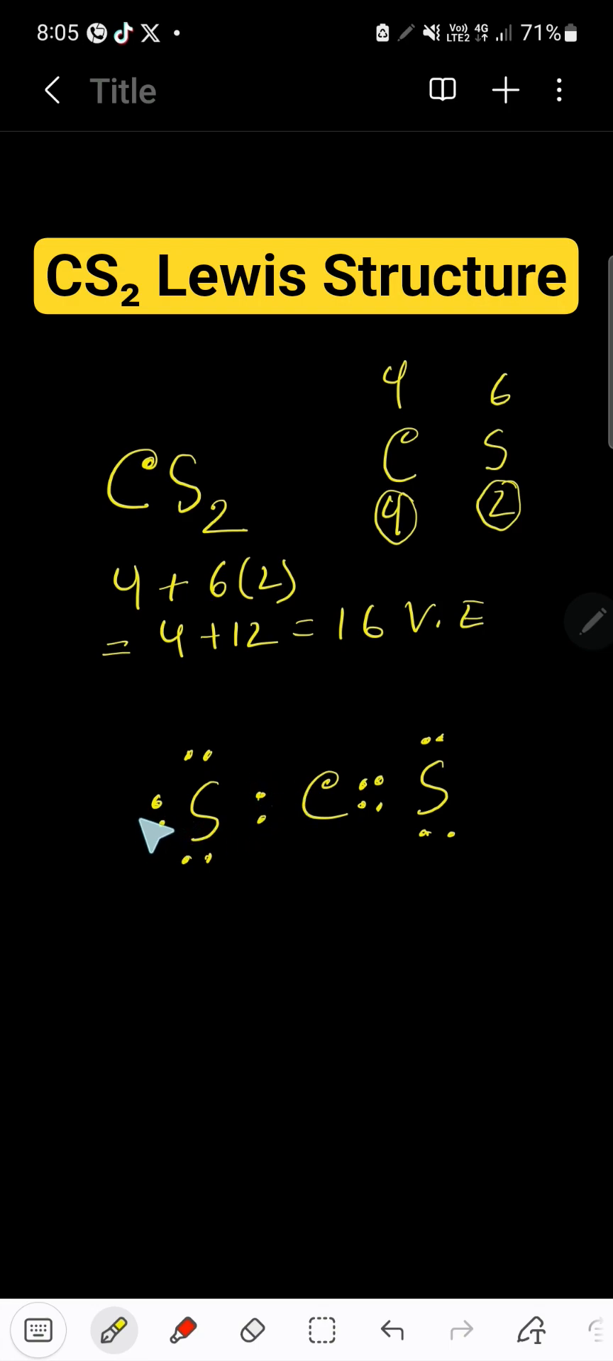
# Add a second dot pair between left S and C, and circle the left S in red.
pyautogui.moveTo(156, 834); pyautogui.dragTo(260, 895)
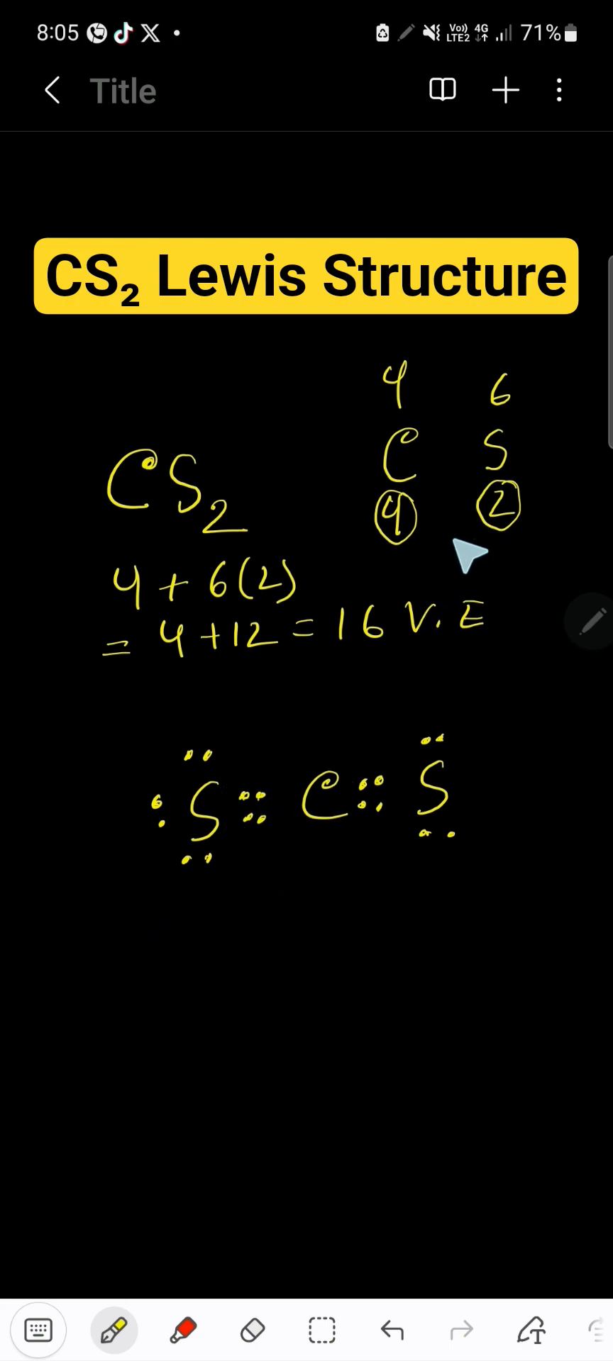
pyautogui.moveTo(282, 843)
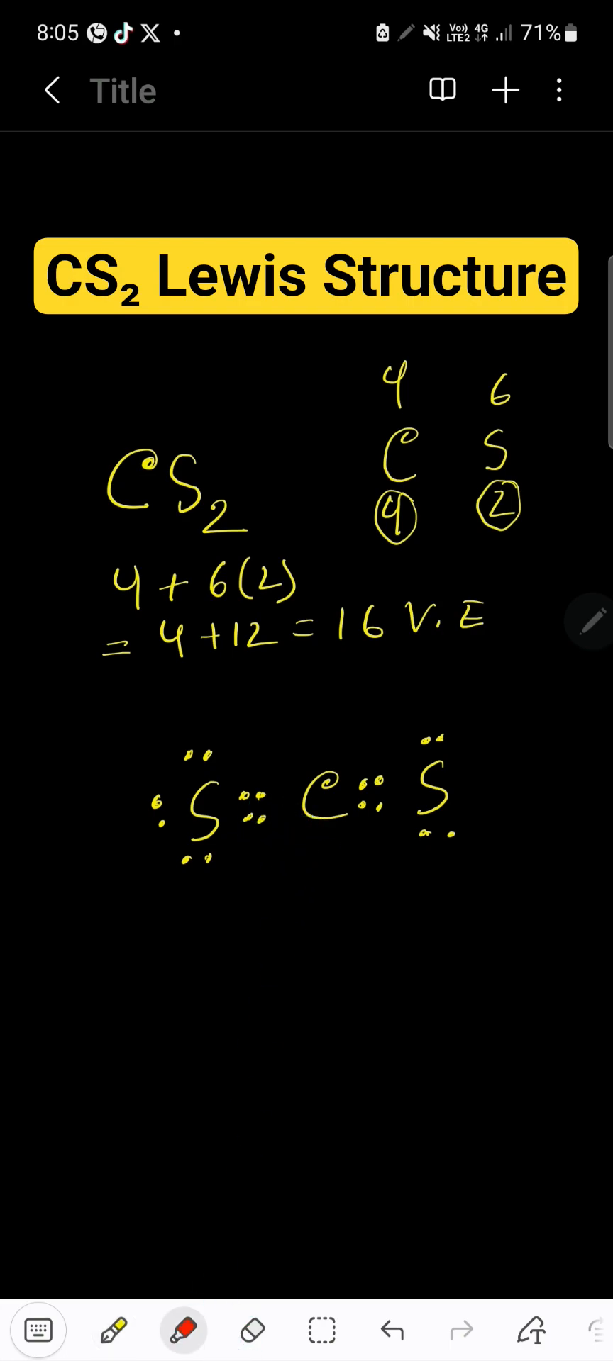
pyautogui.moveTo(243, 742); pyautogui.dragTo(195, 903)
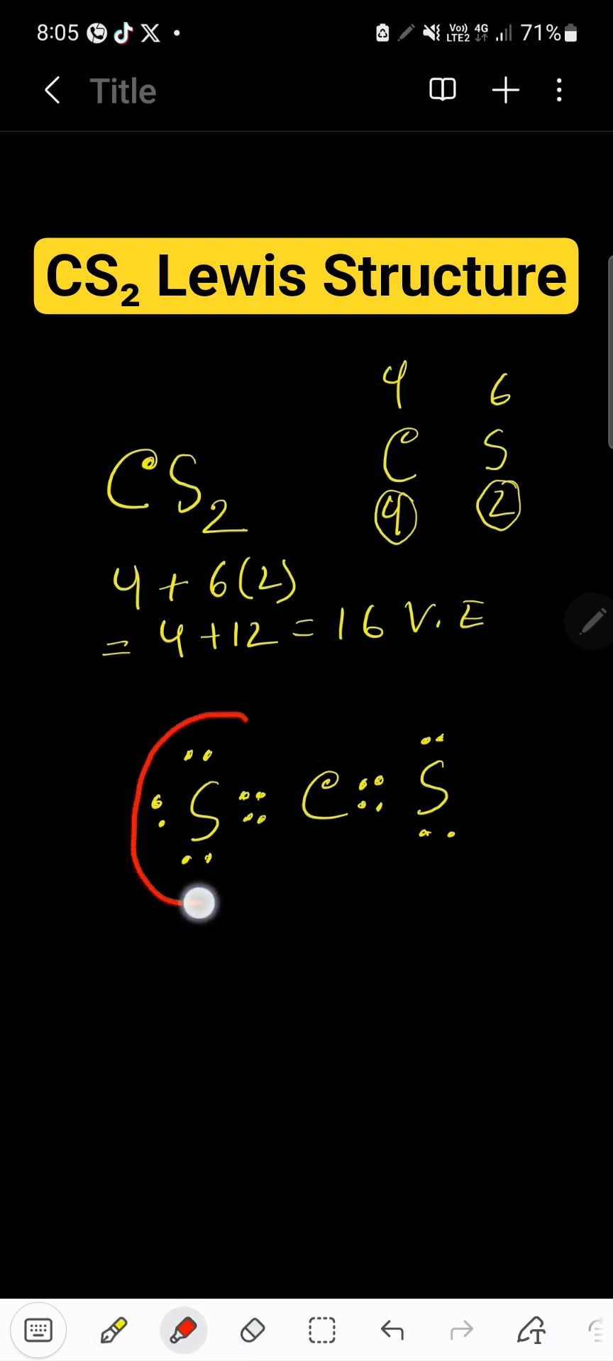
pyautogui.moveTo(199, 903); pyautogui.dragTo(495, 743)
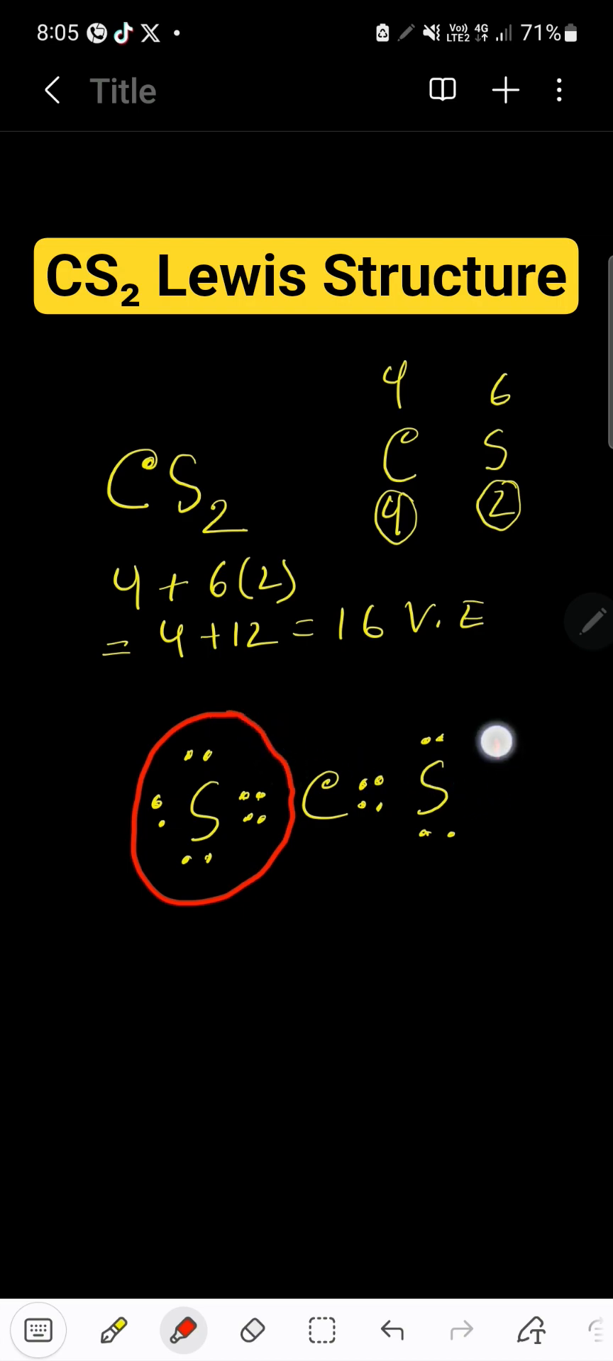